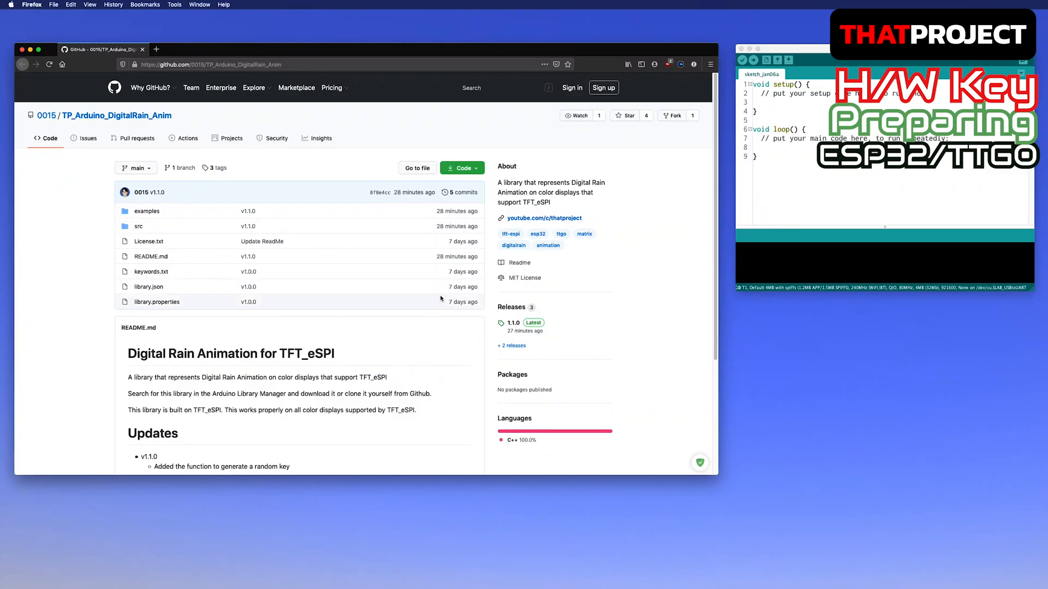
# Step: Download the TP_Arduino_DigitalRain_Anim repository as a ZIP from GitHub's Code menu
pyautogui.scroll(-3)
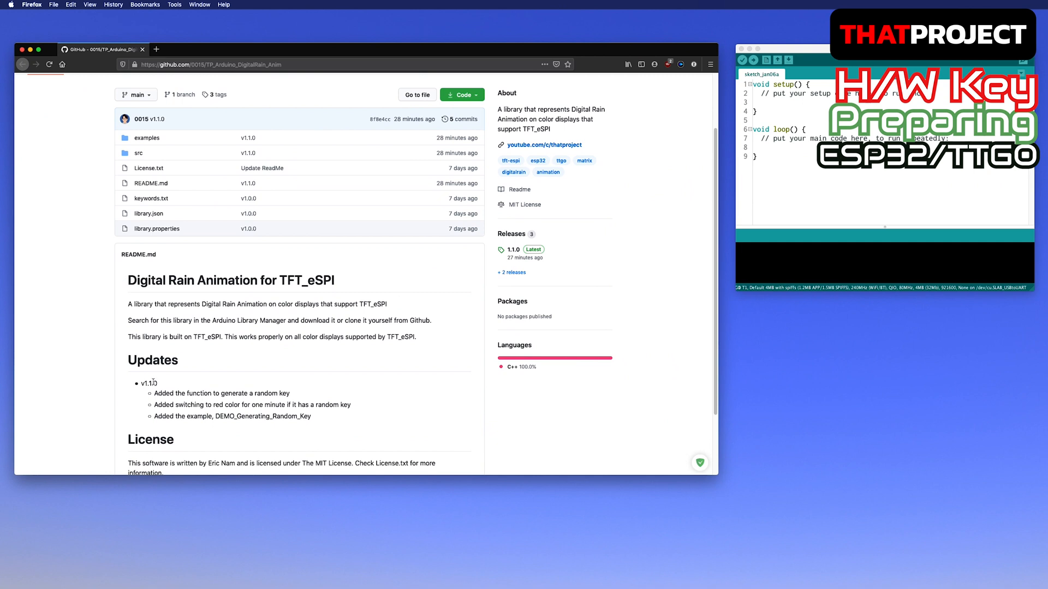
pyautogui.scroll(3)
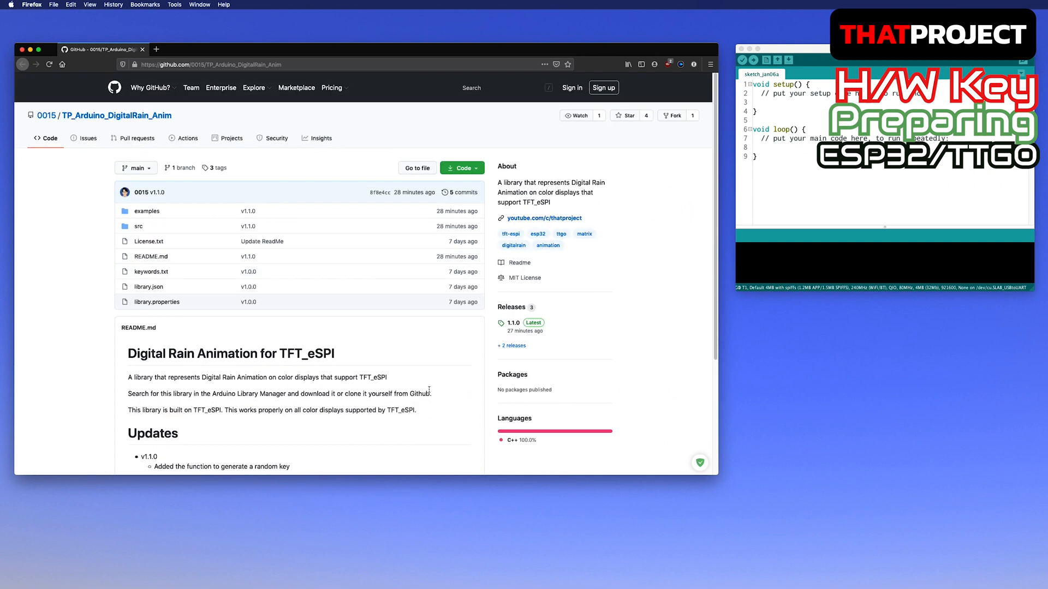
pyautogui.click(459, 168)
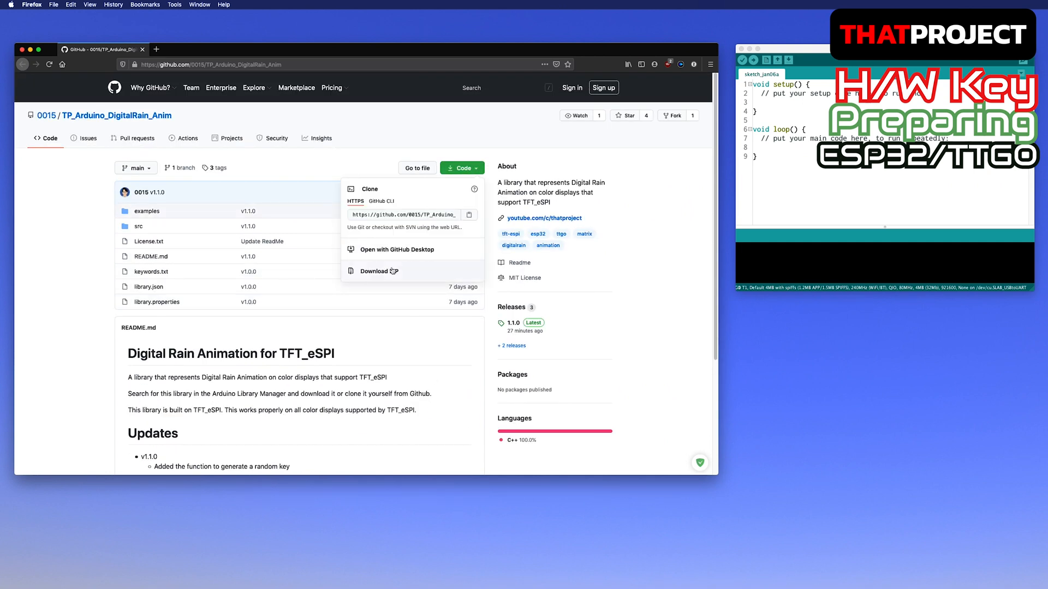
pyautogui.click(378, 271)
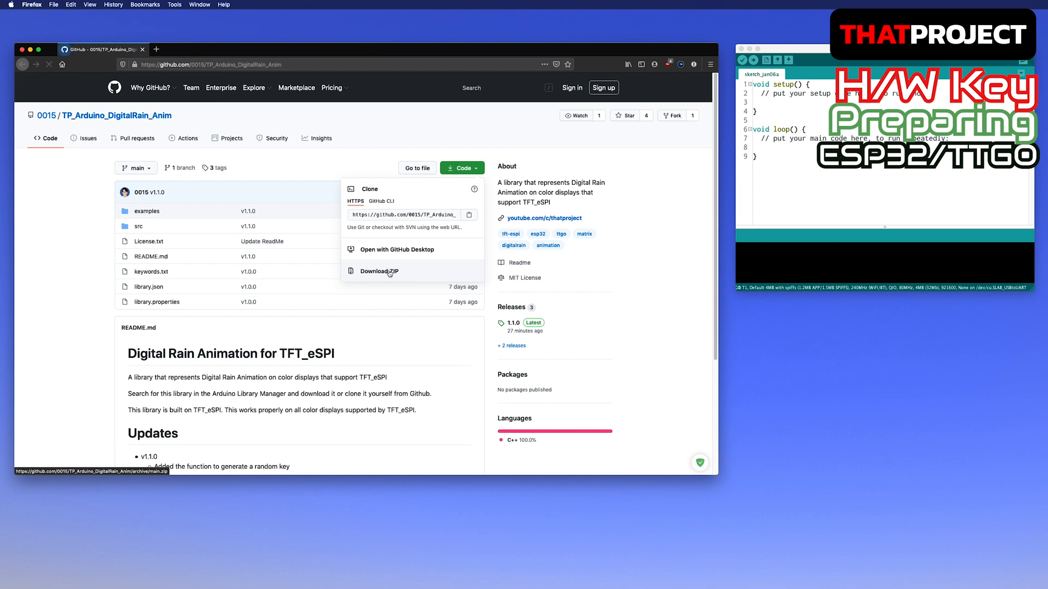
pyautogui.click(378, 271)
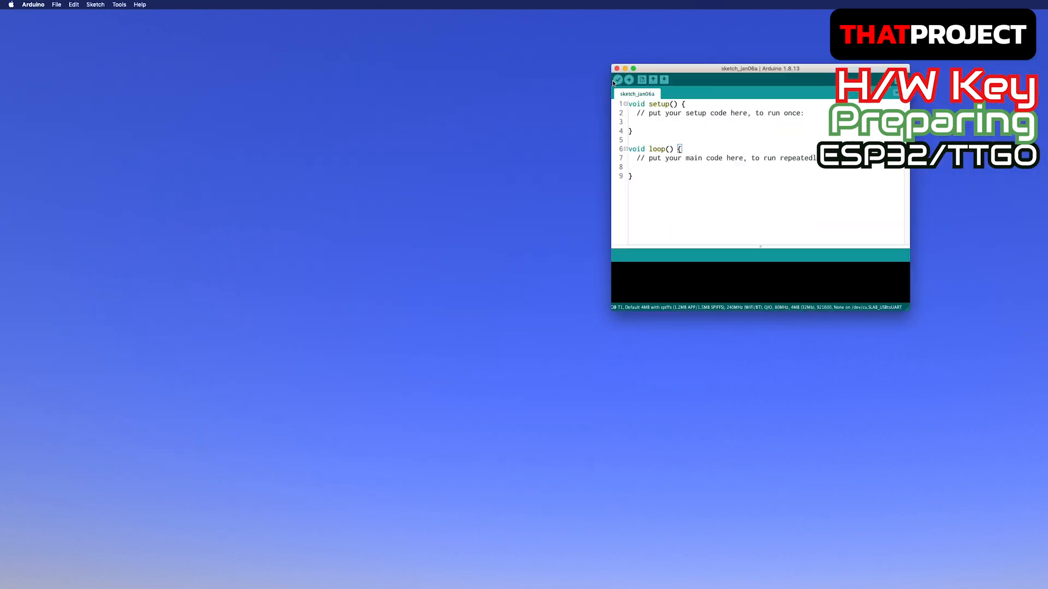
# Step: Add the downloaded Digital Rain ZIP through Sketch > Include Library > Add .ZIP Library
pyautogui.click(95, 3)
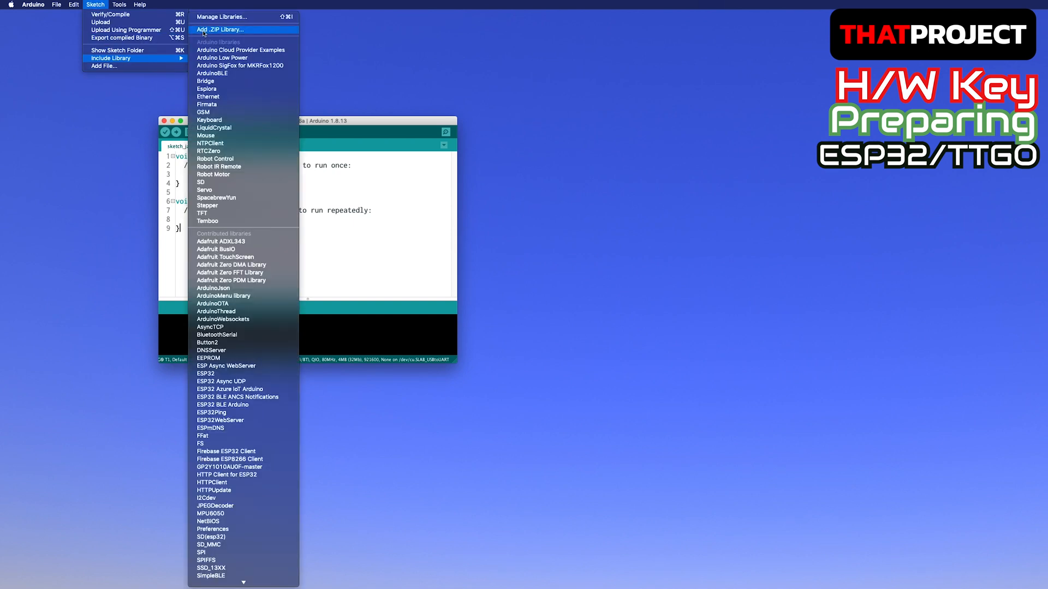
pyautogui.click(220, 29)
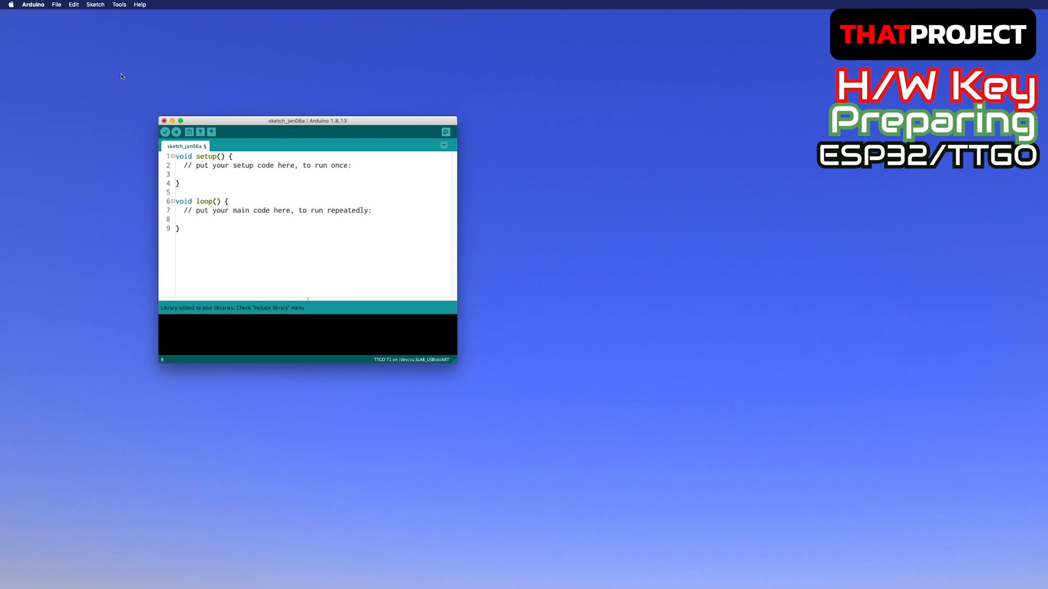
# Step: Open File > Examples > Digital Rain Animation for TFT_eSPI > DEMO_Generating_Random_Key
pyautogui.click(56, 3)
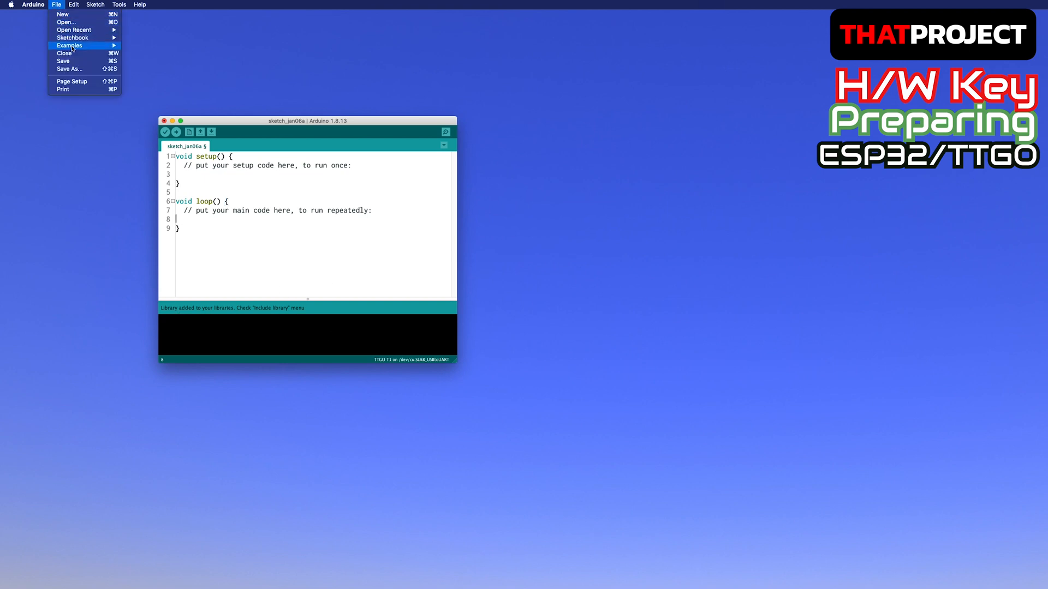
pyautogui.click(69, 45)
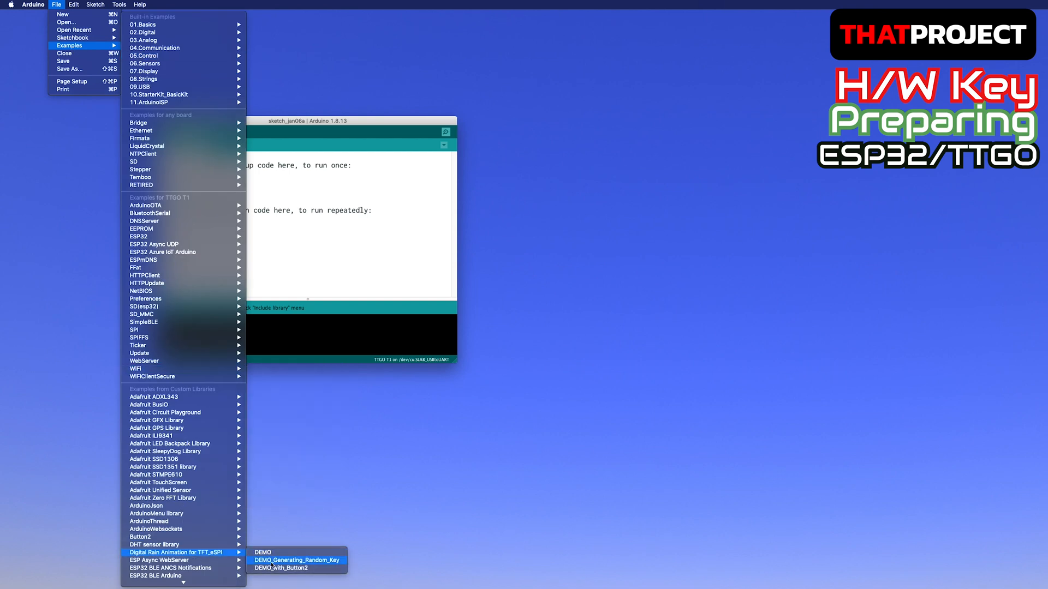
pyautogui.click(295, 560)
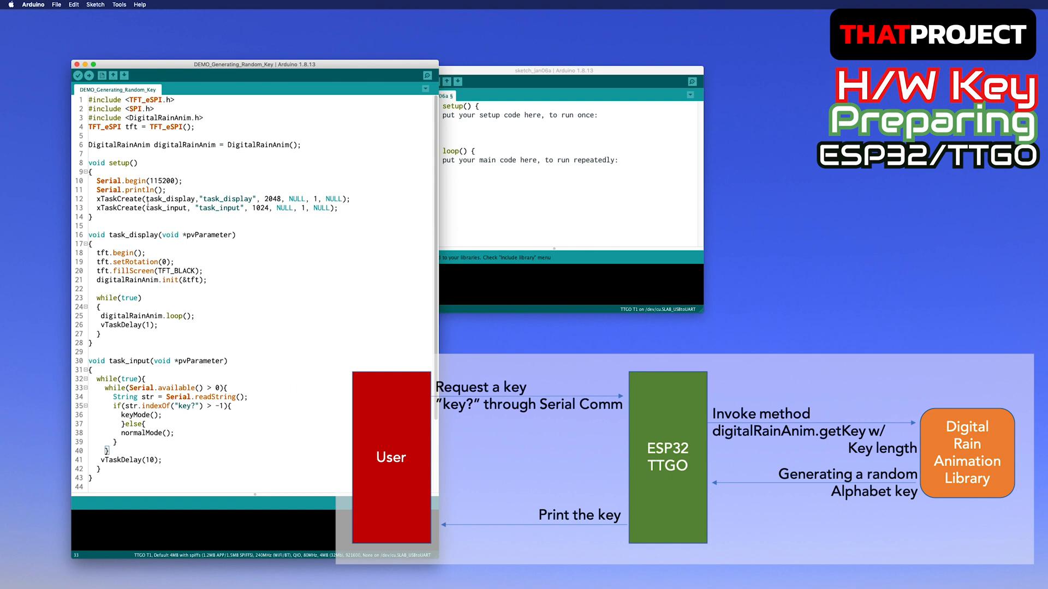
# Step: Review the display task code, then upload DEMO_Generating_Random_Key to the TTGO T1
pyautogui.moveTo(95, 199); pyautogui.dragTo(340, 208)
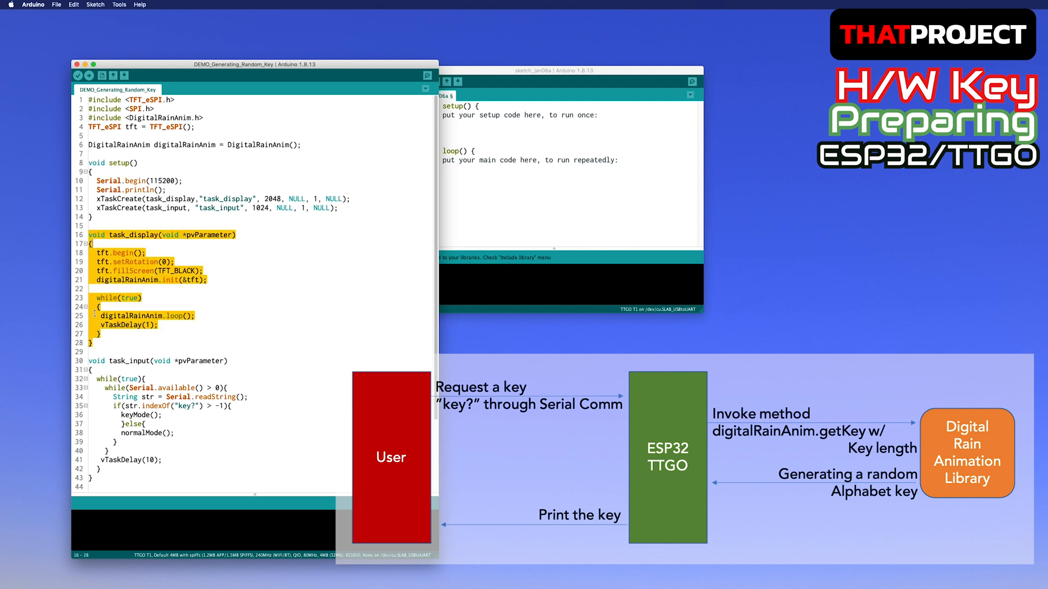
pyautogui.scroll(-3)
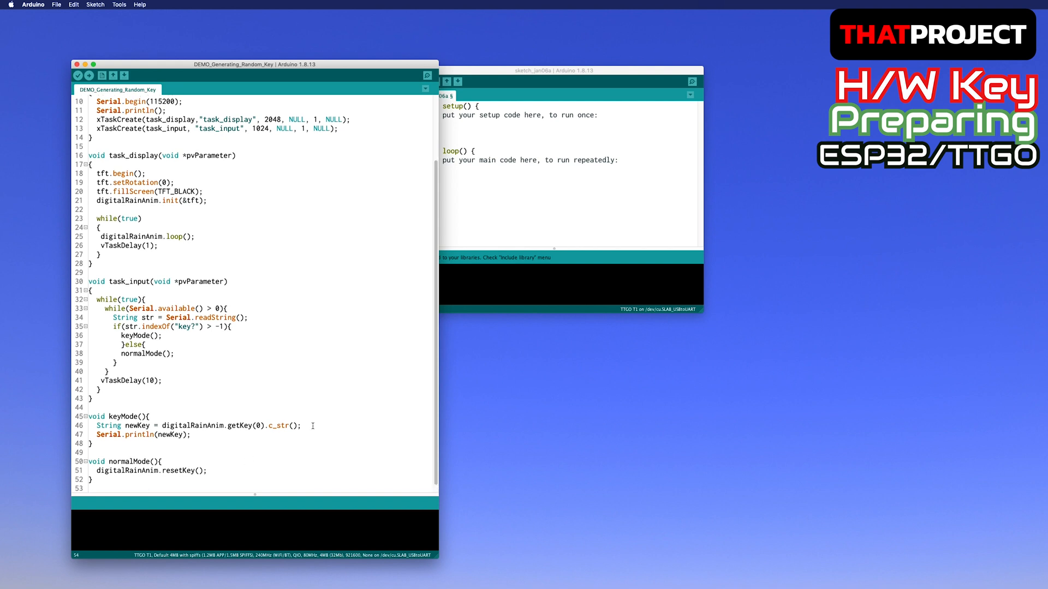
pyautogui.scroll(3)
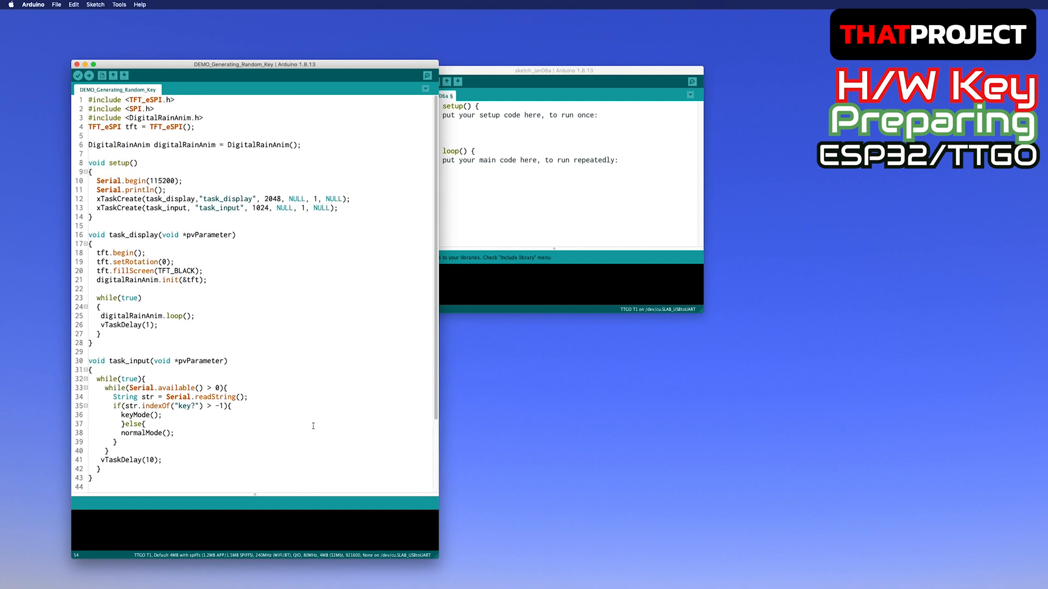
pyautogui.click(78, 75)
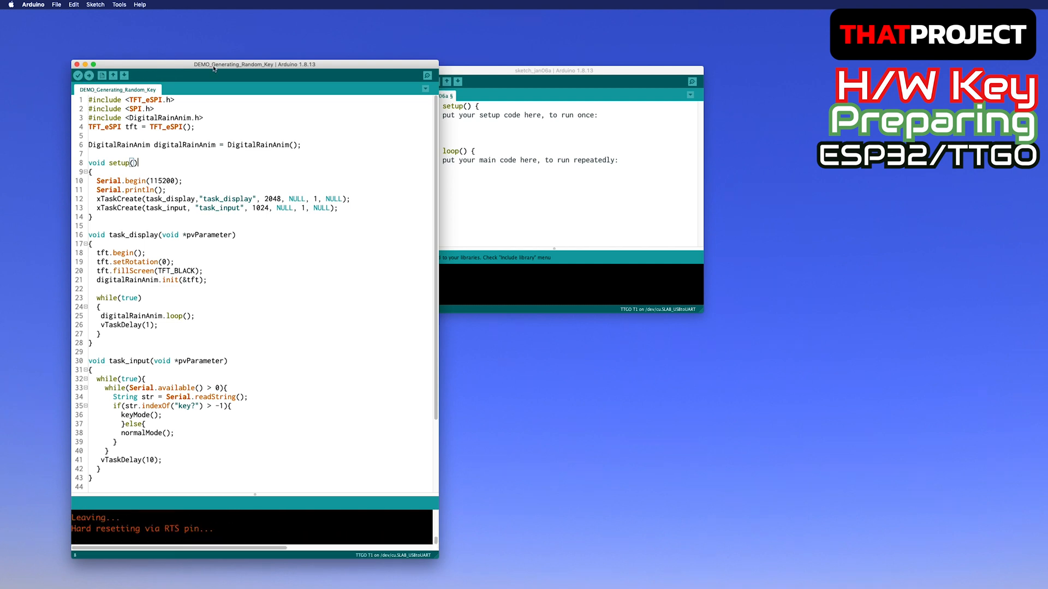
# Step: Open the Serial Monitor and send 'key' to request a random key
pyautogui.click(119, 5)
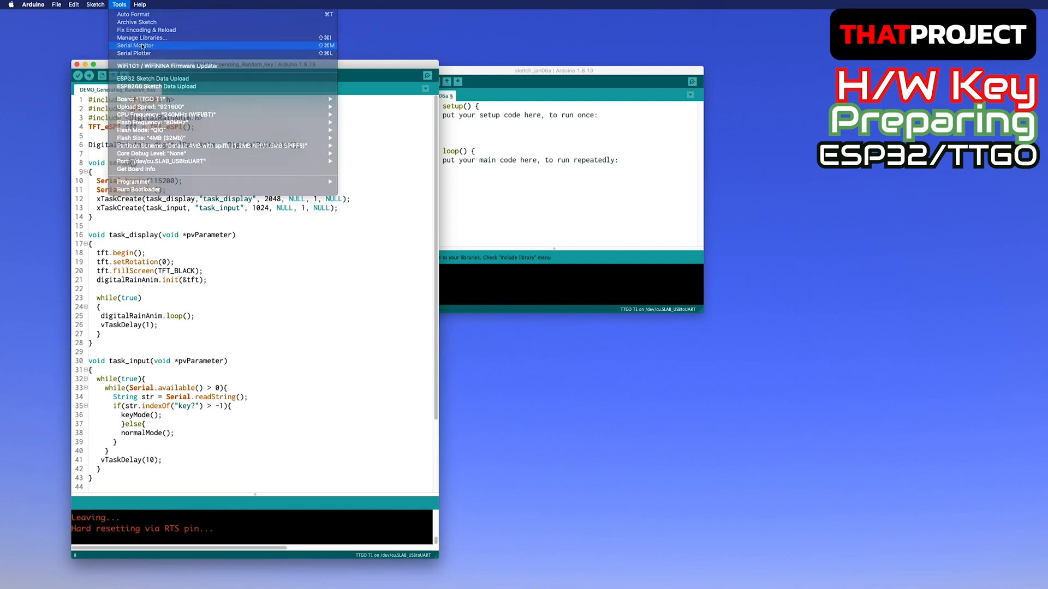
pyautogui.click(134, 45)
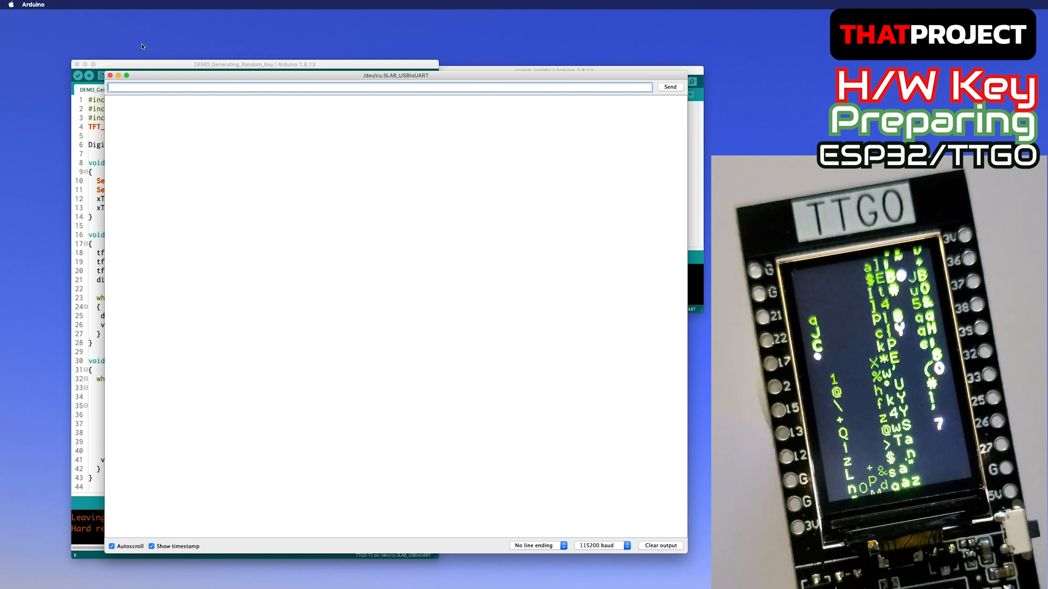
pyautogui.moveTo(179, 83)
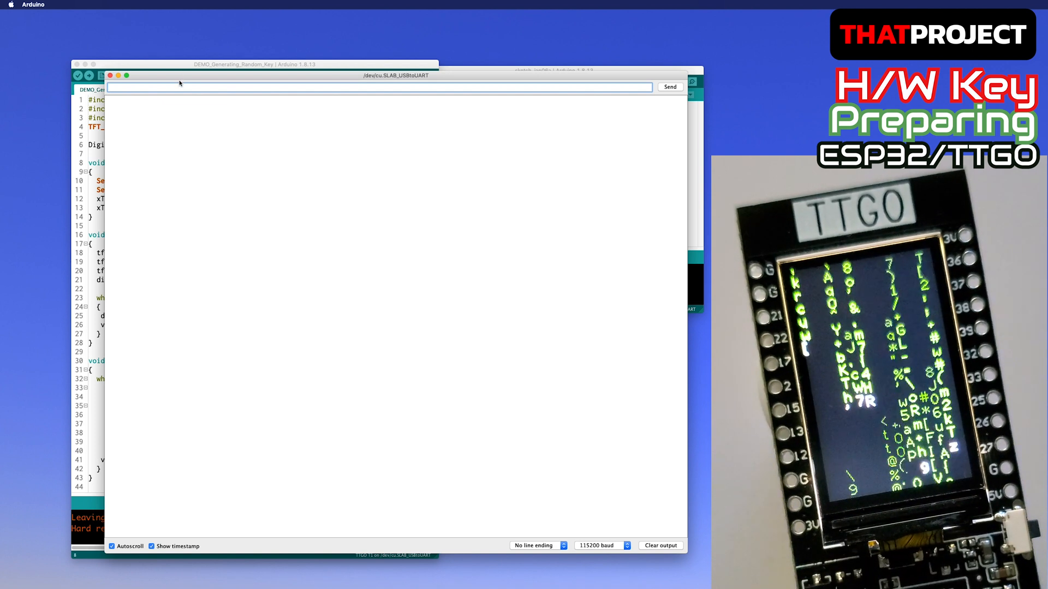
pyautogui.write('key?')
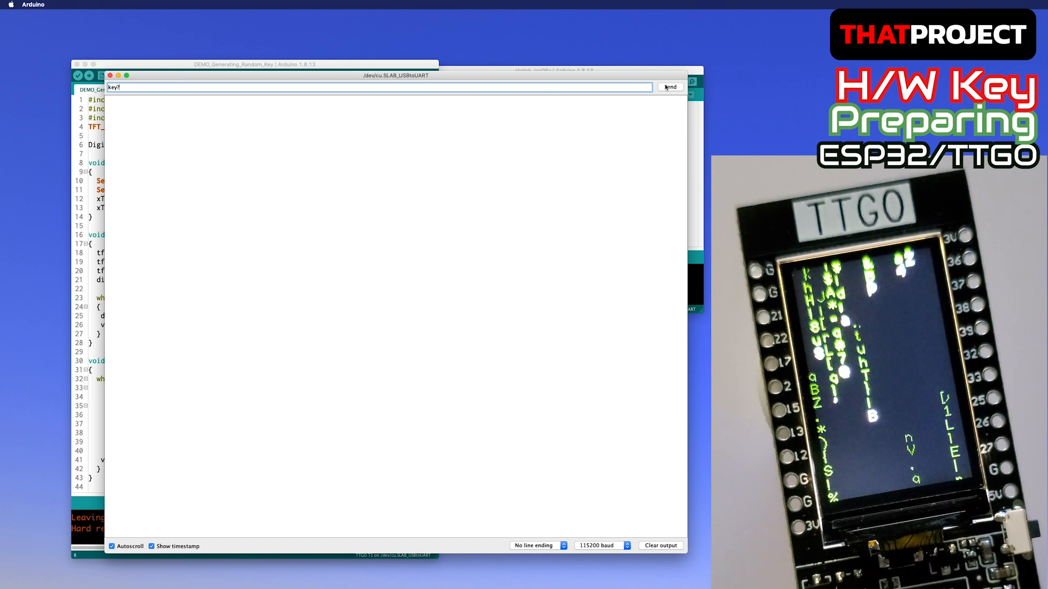
pyautogui.click(670, 87)
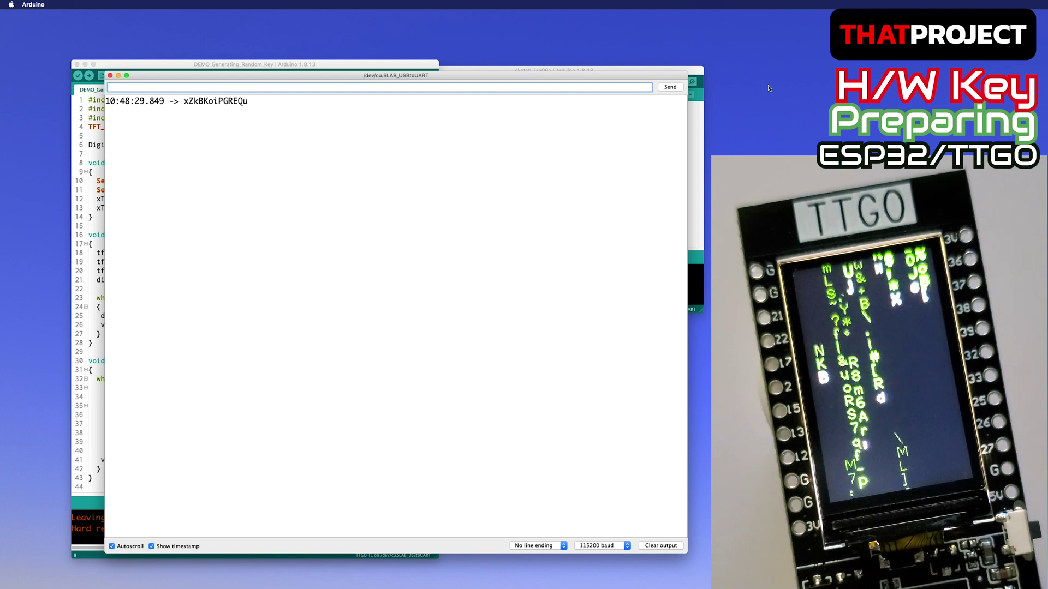
# Step: Request a second key, then send 'hjhjhj' to reset the rain
pyautogui.write('key?')
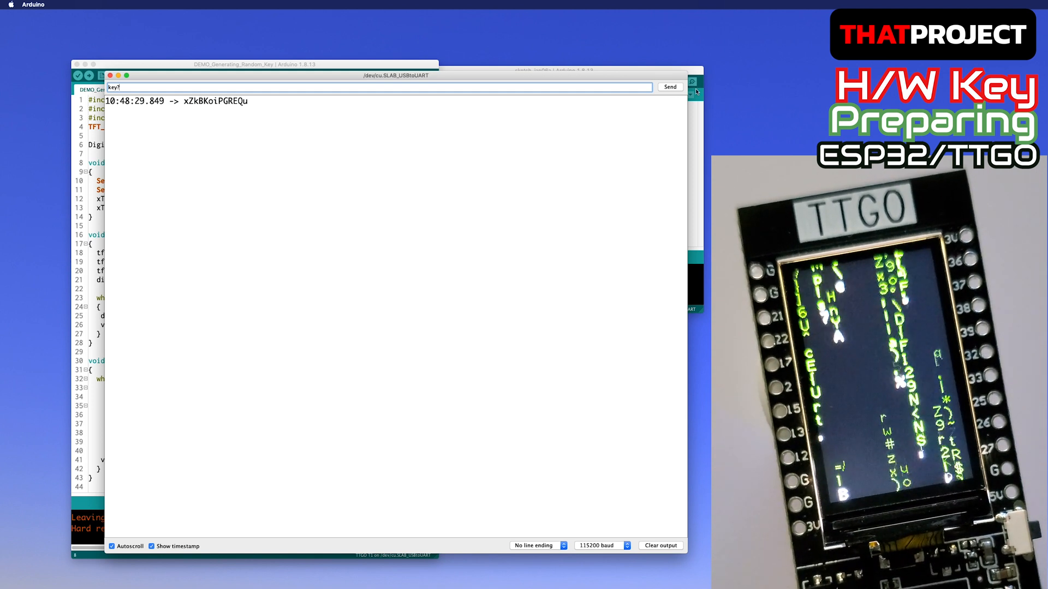
pyautogui.click(670, 86)
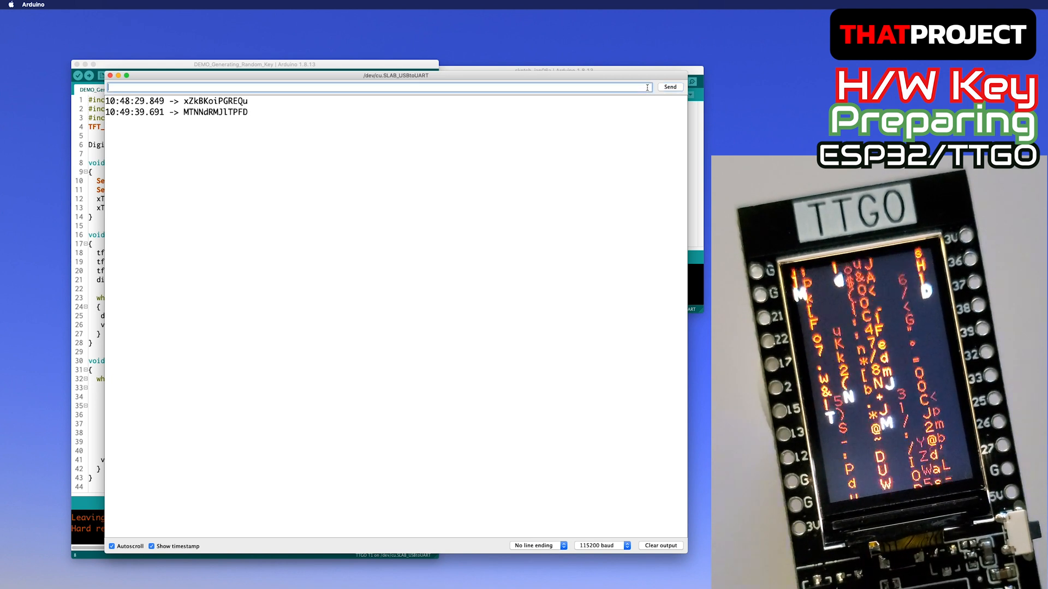
pyautogui.write('hjhjhj')
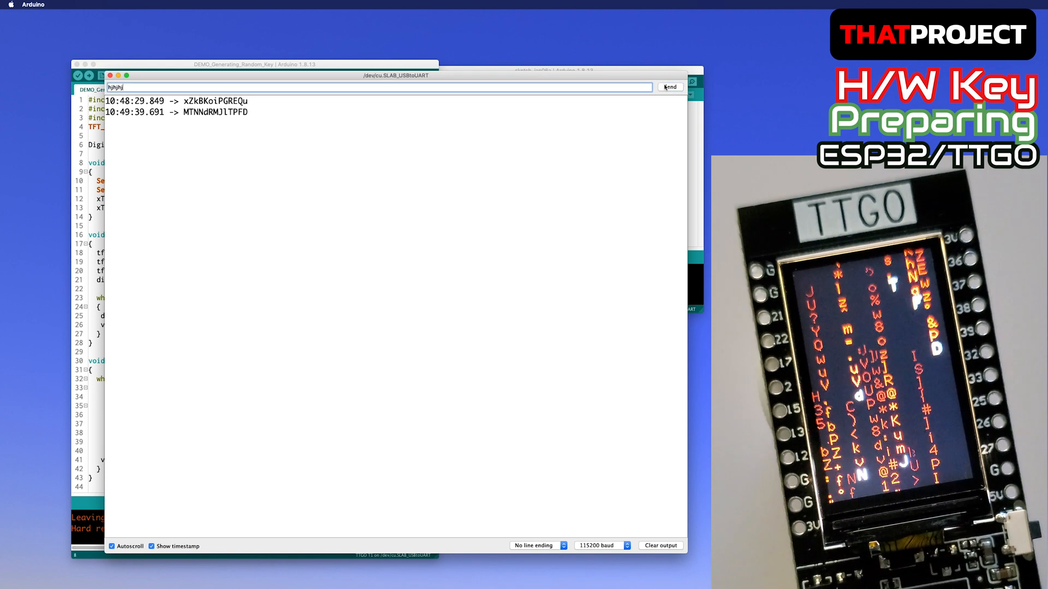
pyautogui.click(669, 87)
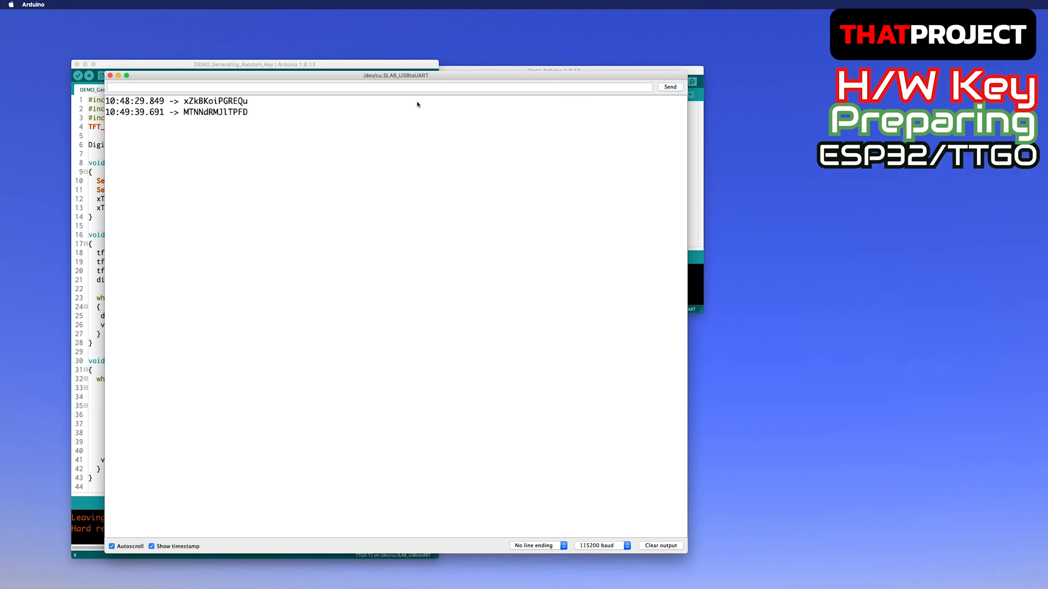
# Step: Close the Serial Monitor, reposition the Test sketch window, and reopen the monitor
pyautogui.click(113, 75)
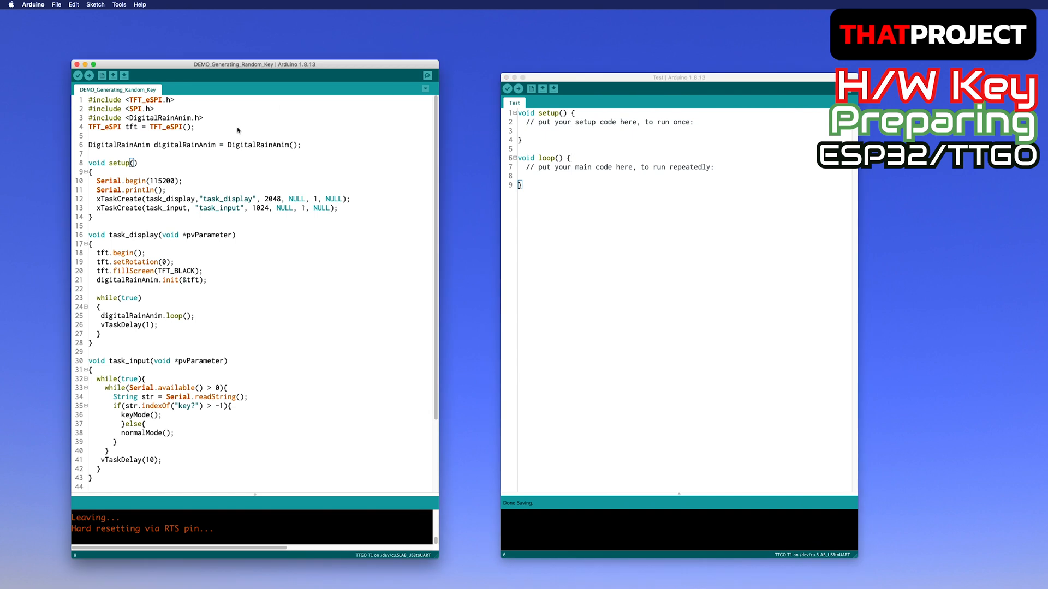
pyautogui.moveTo(90, 100); pyautogui.dragTo(302, 144)
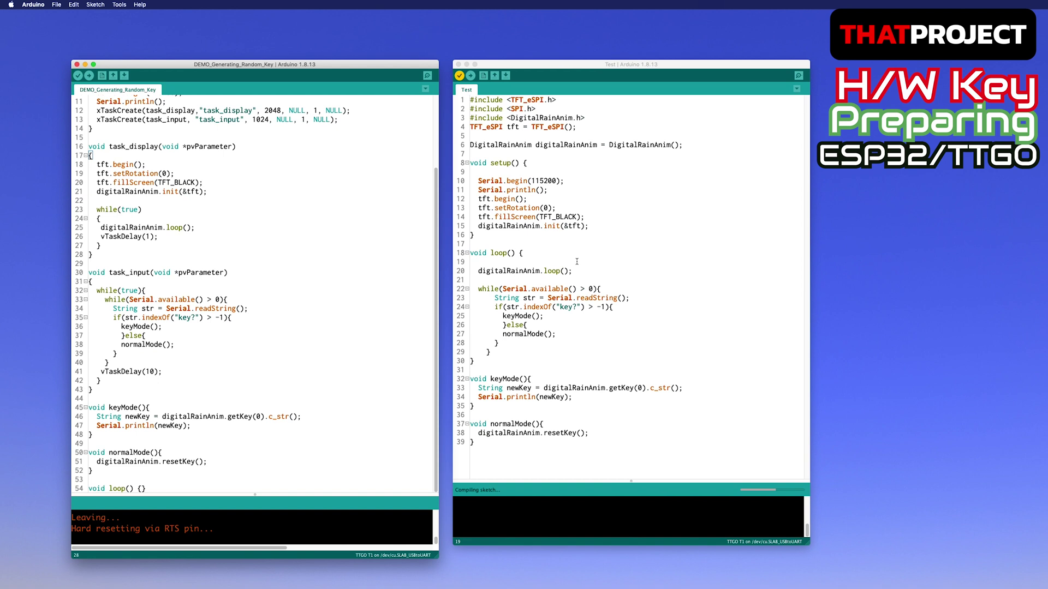
pyautogui.click(469, 74)
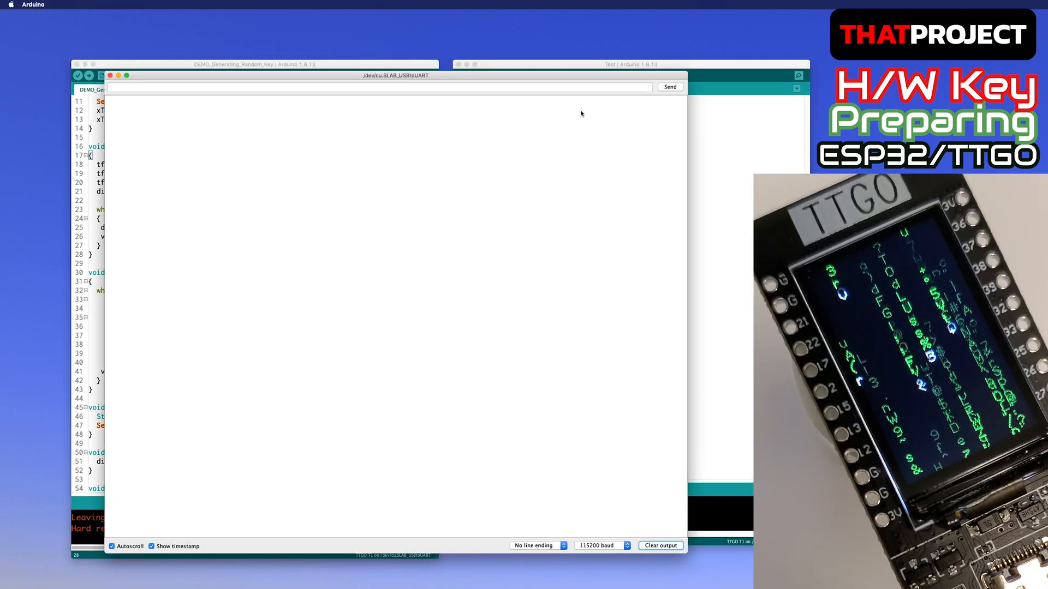
# Step: Send 'key?' for a key, then 'njnj' to return to normal rain
pyautogui.click(381, 87)
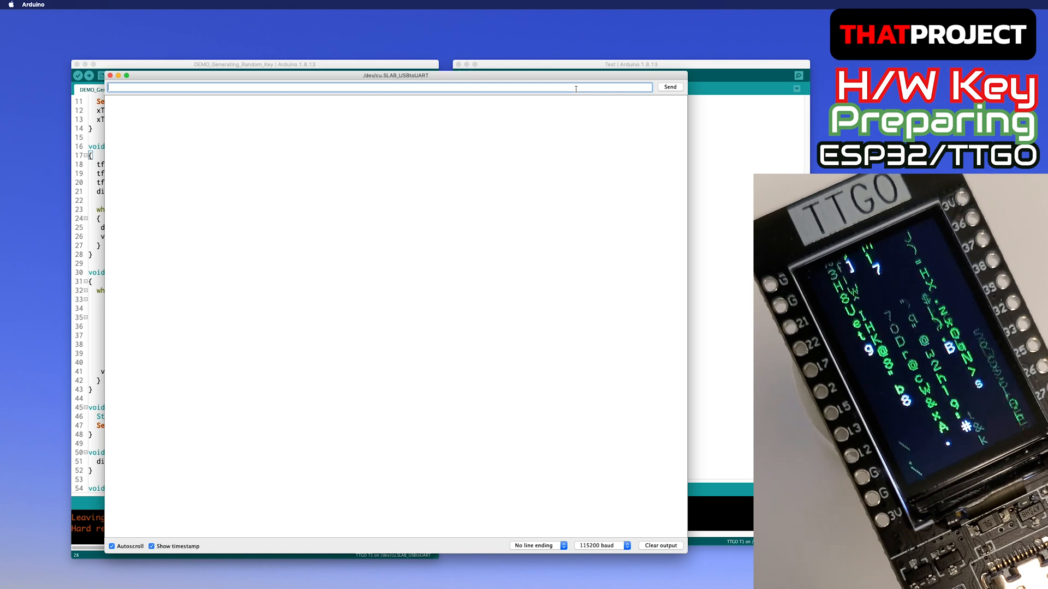
pyautogui.write('key?')
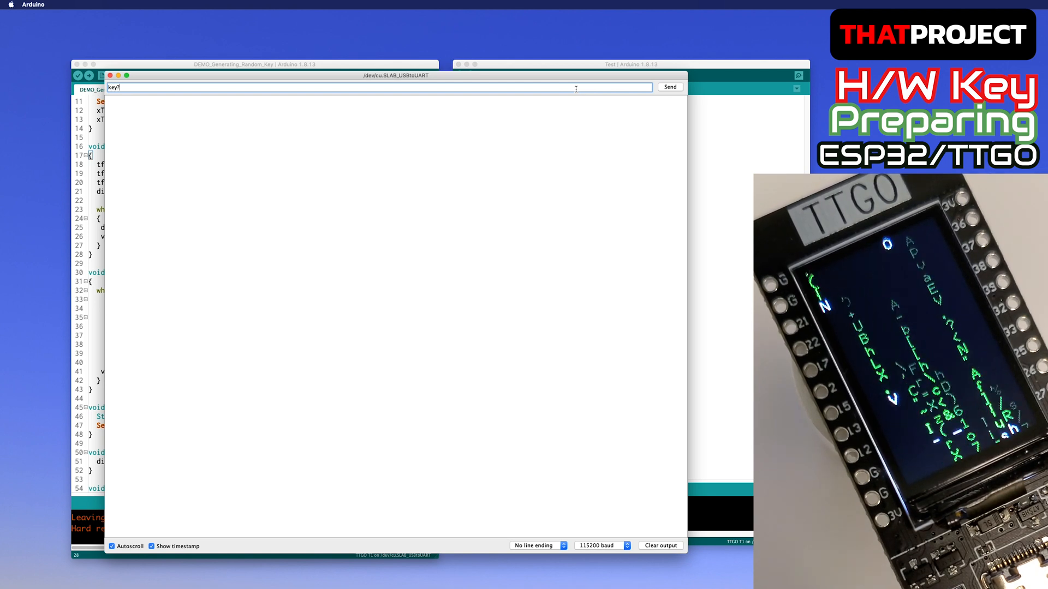
pyautogui.click(669, 86)
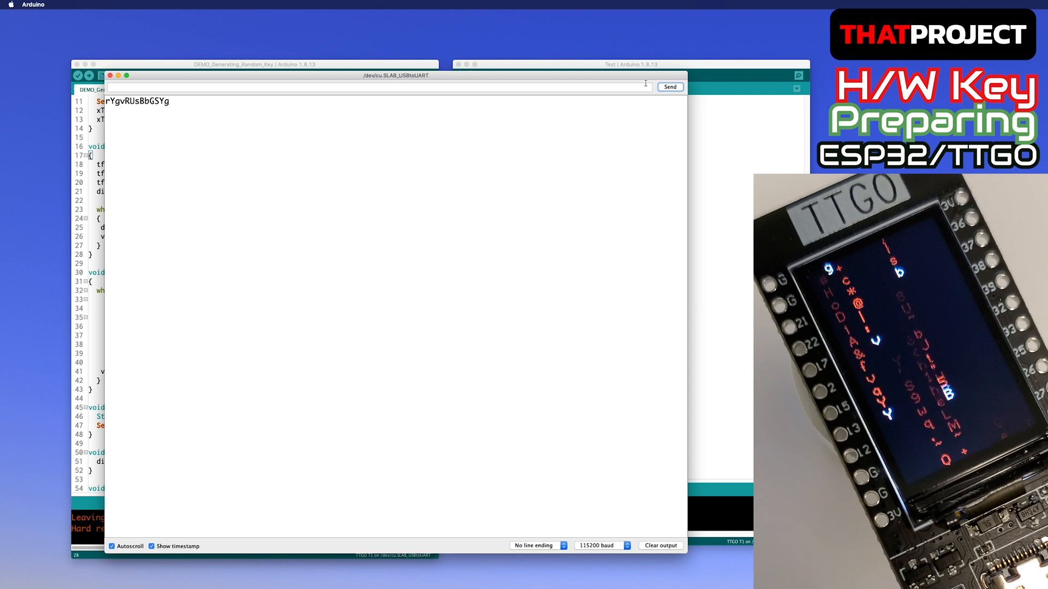
pyautogui.write('njnj')
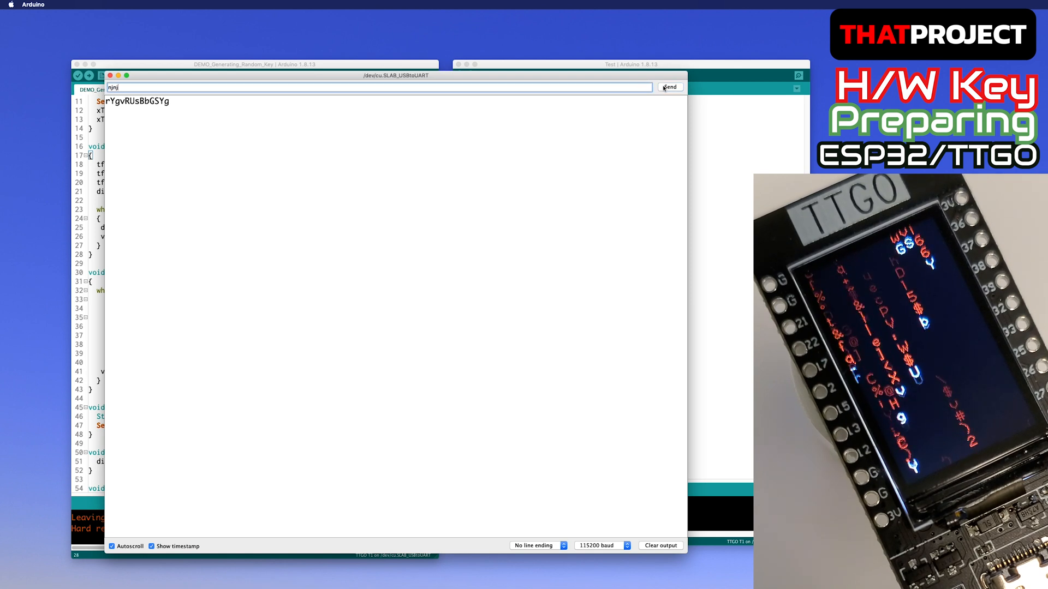
pyautogui.click(668, 87)
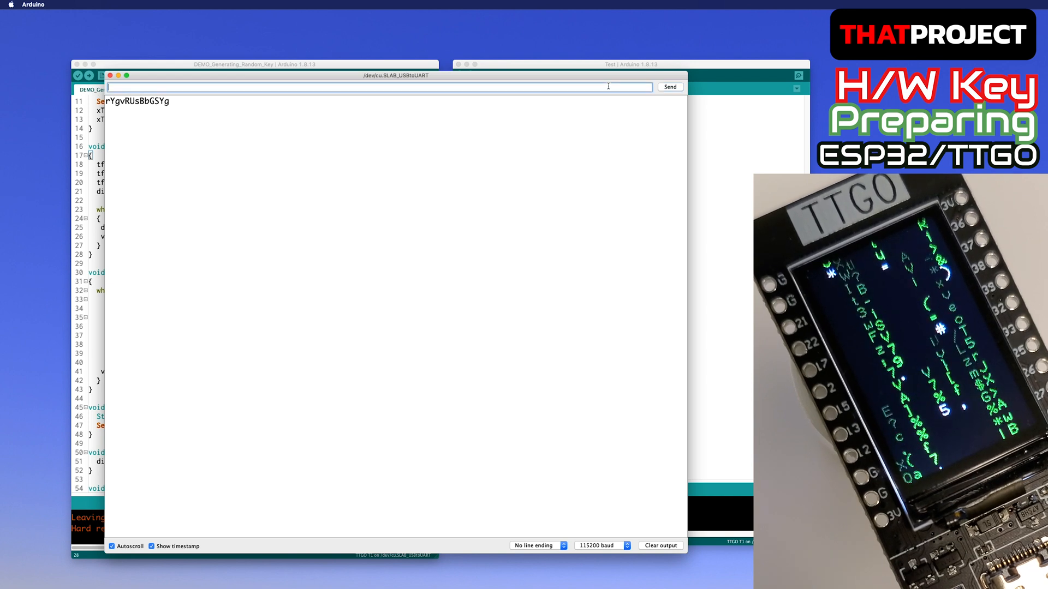
# Step: Send 'key' again for another key, then type 'nnjnnjn'
pyautogui.write('key')
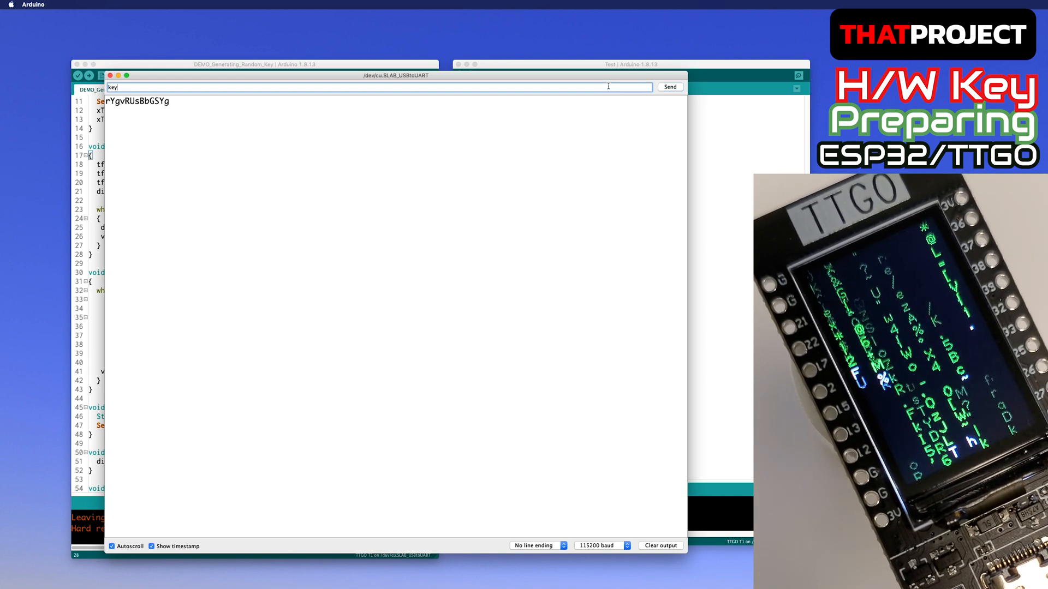
pyautogui.click(669, 87)
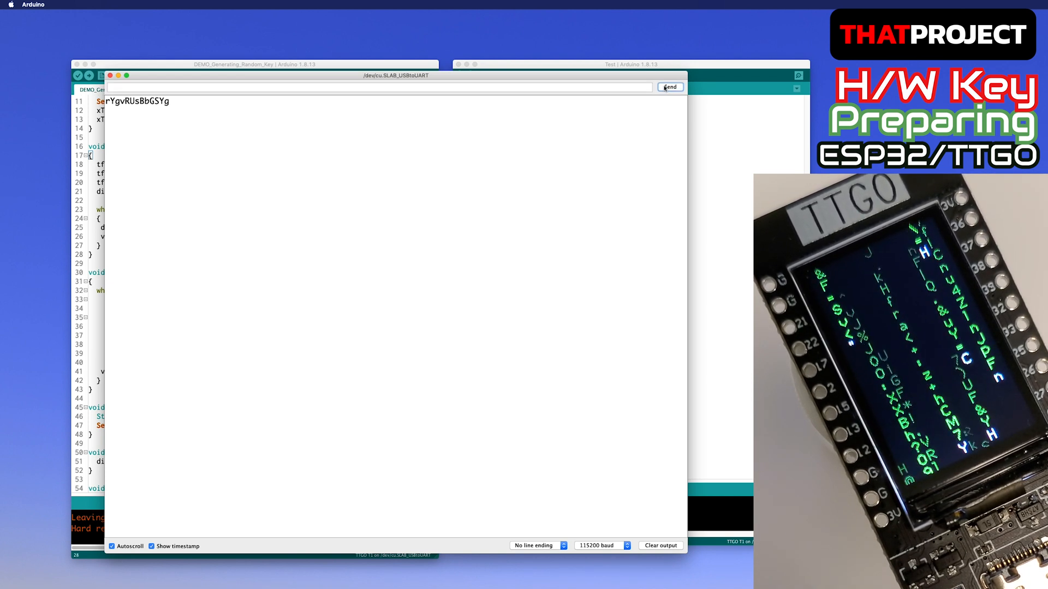
pyautogui.click(670, 87)
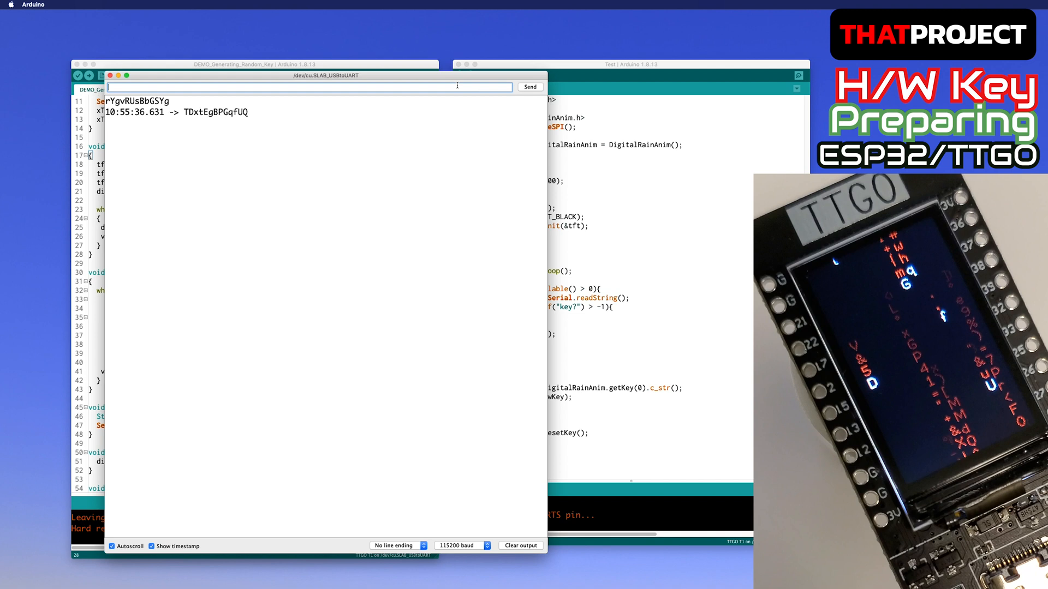
pyautogui.write('nnjnnjn')
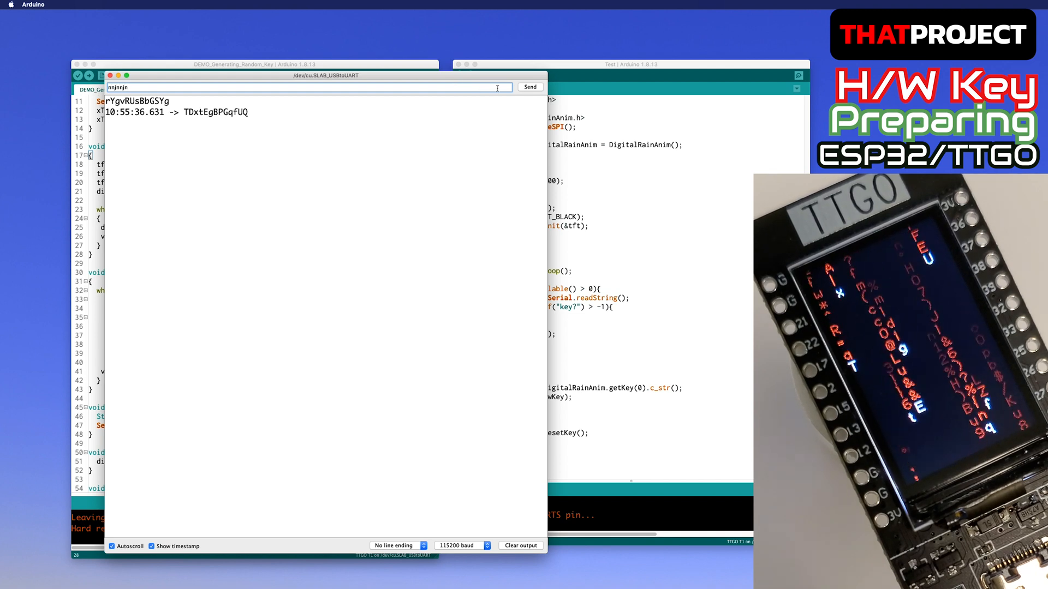